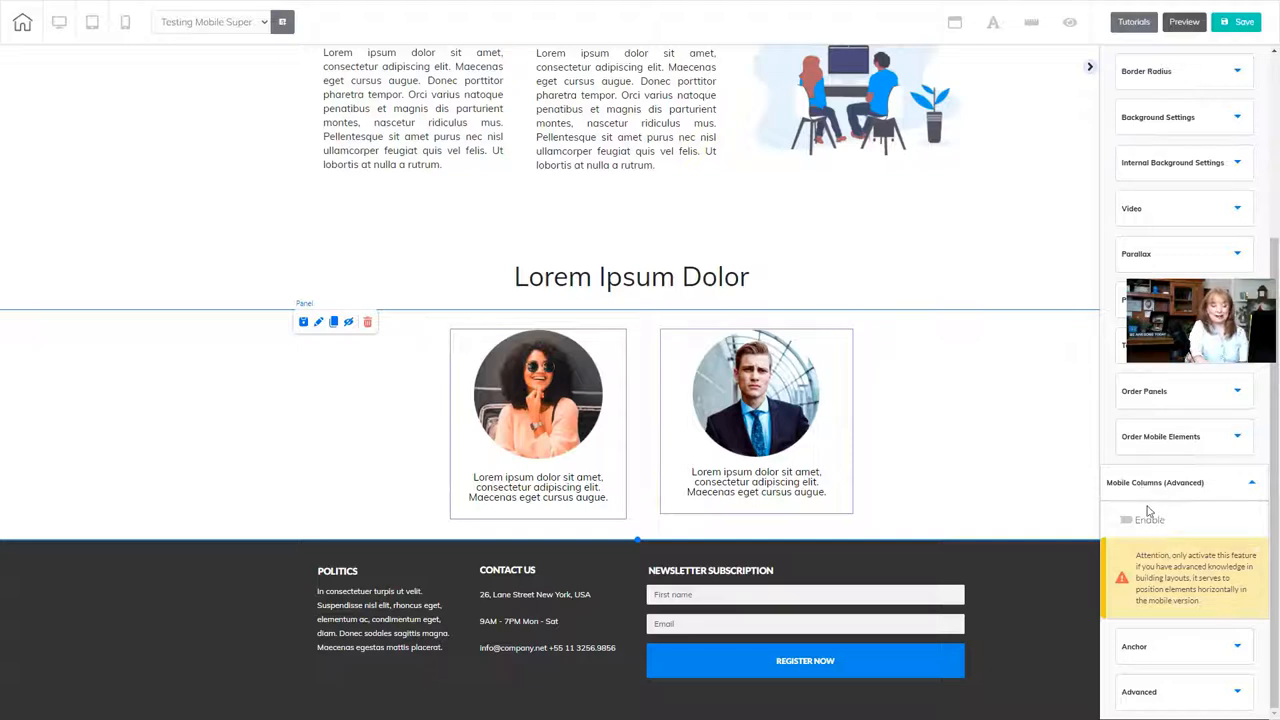
# Step: Enable Mobile Columns (Advanced) on the profile row and choose 2 columns
pyautogui.click(1116, 520)
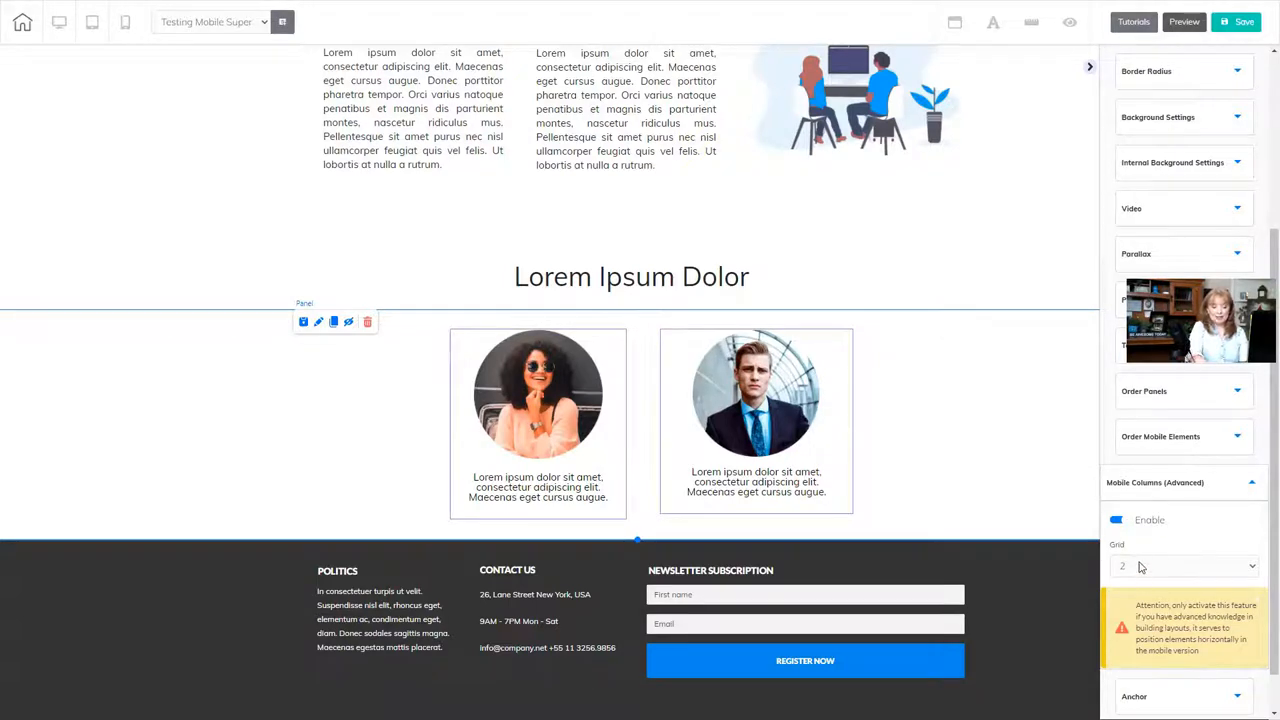
pyautogui.click(1184, 566)
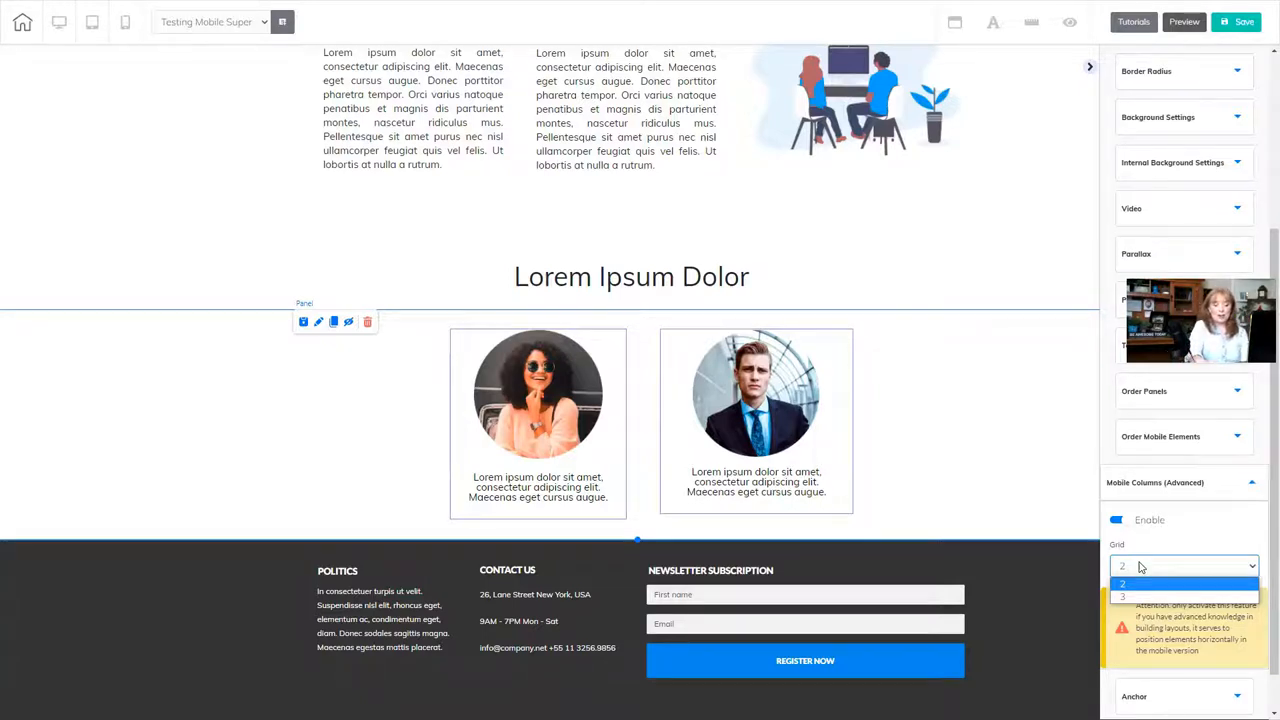
pyautogui.click(1184, 566)
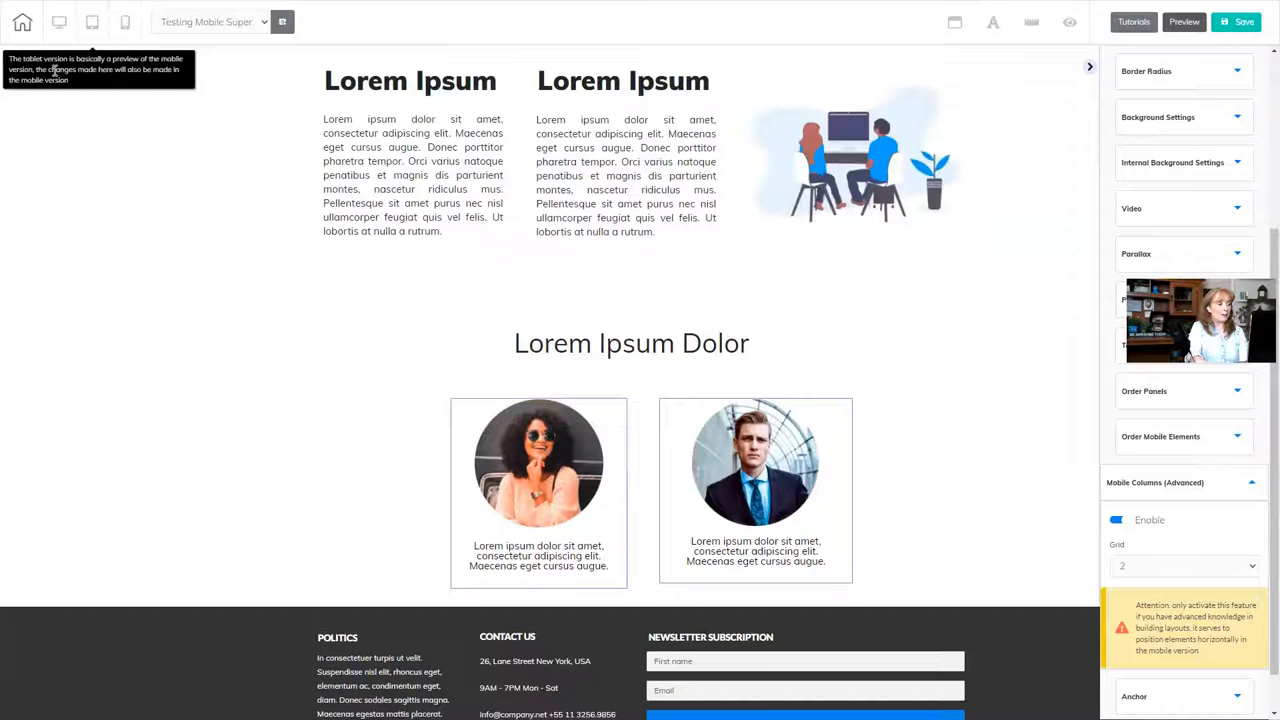
pyautogui.moveTo(126, 22)
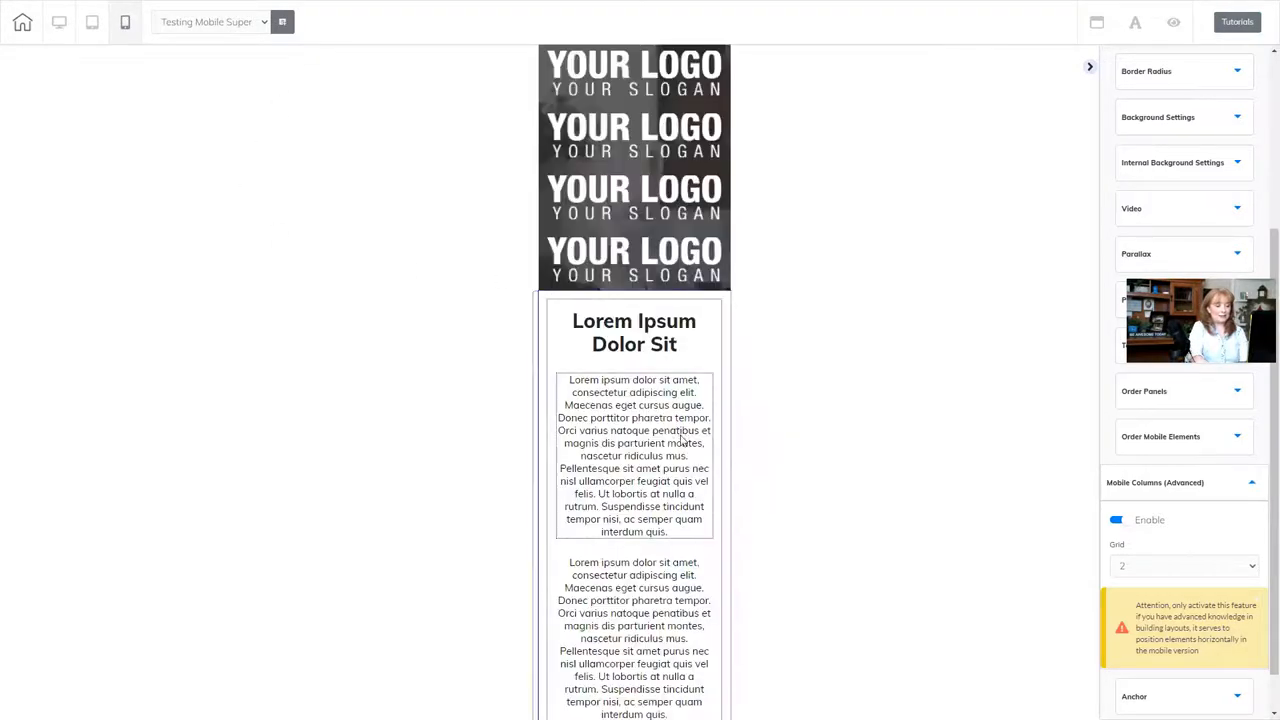
# Step: Scroll the phone-width preview down to the two side-by-side profile boxes
pyautogui.scroll(-3)
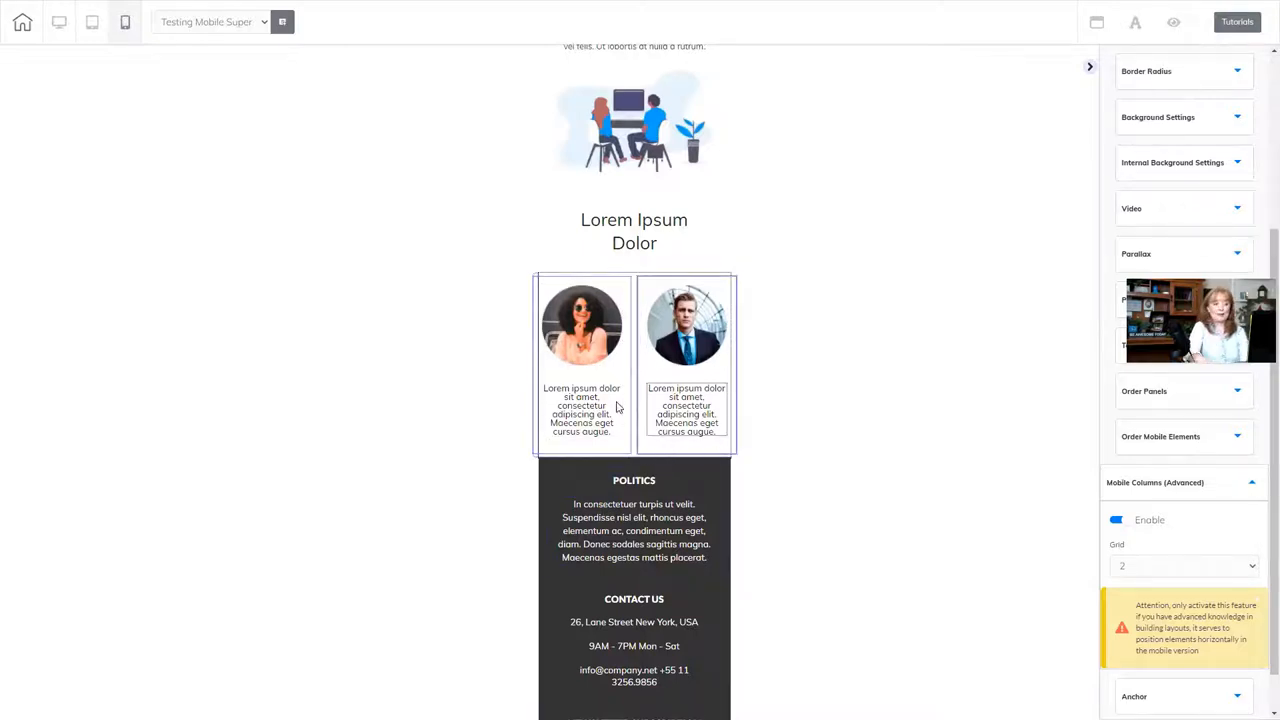
# Step: Back in desktop view, duplicate a profile box so the row holds three
pyautogui.click(58, 22)
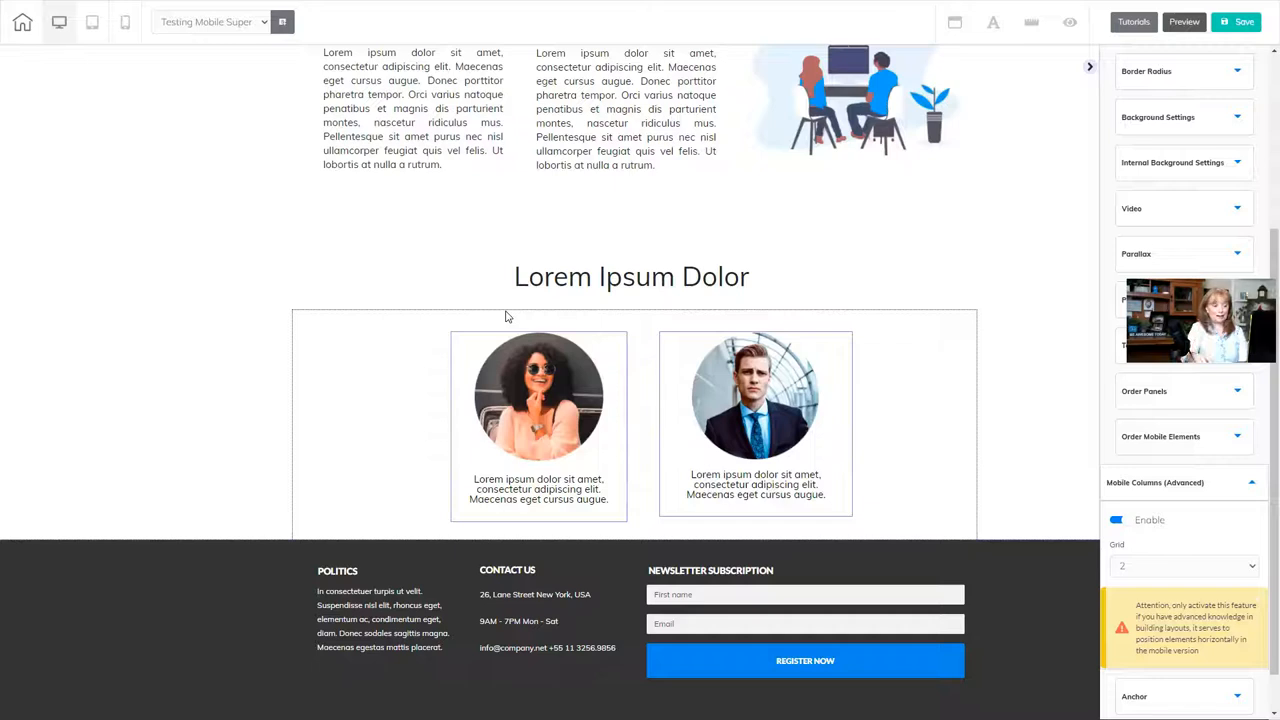
pyautogui.click(538, 396)
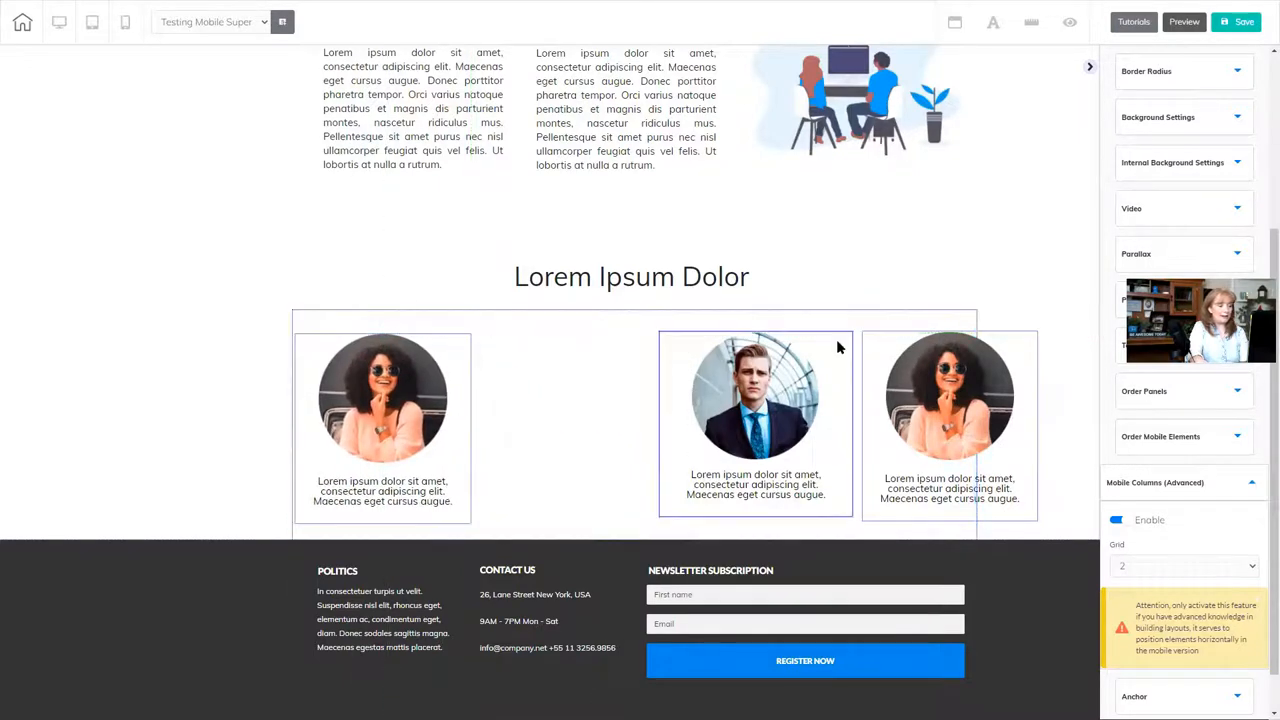
pyautogui.click(756, 396)
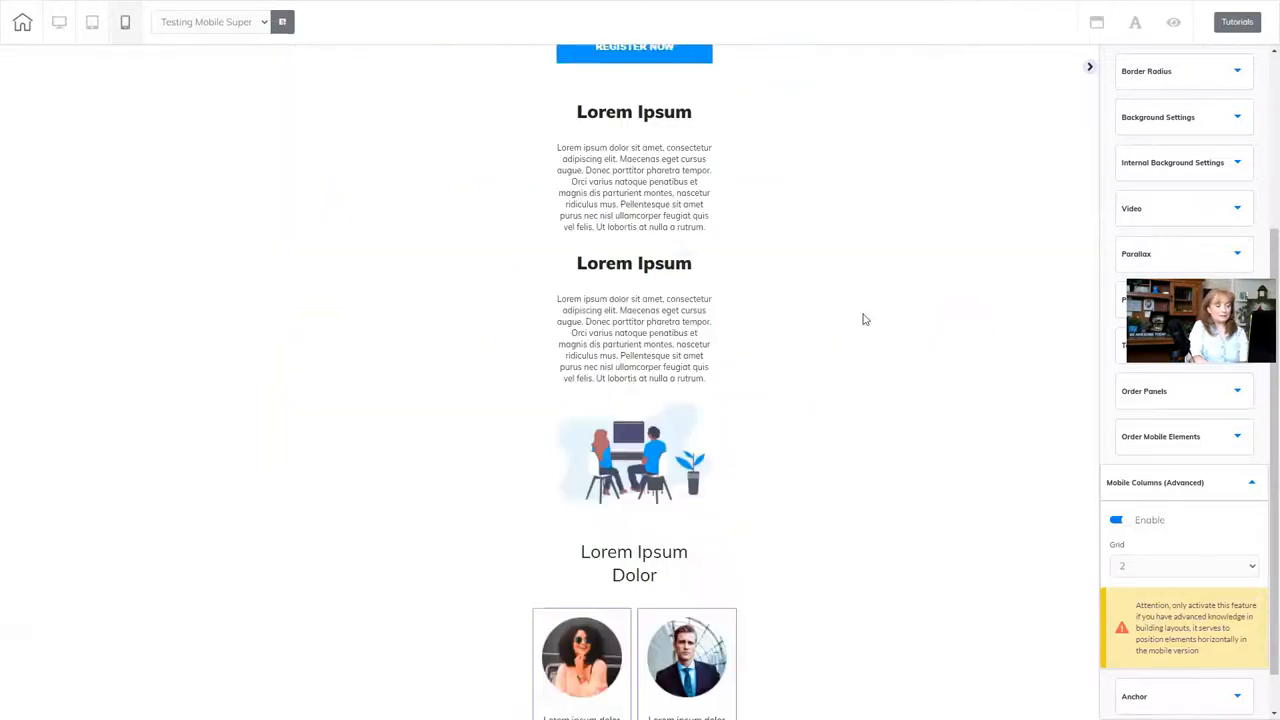
pyautogui.scroll(-3)
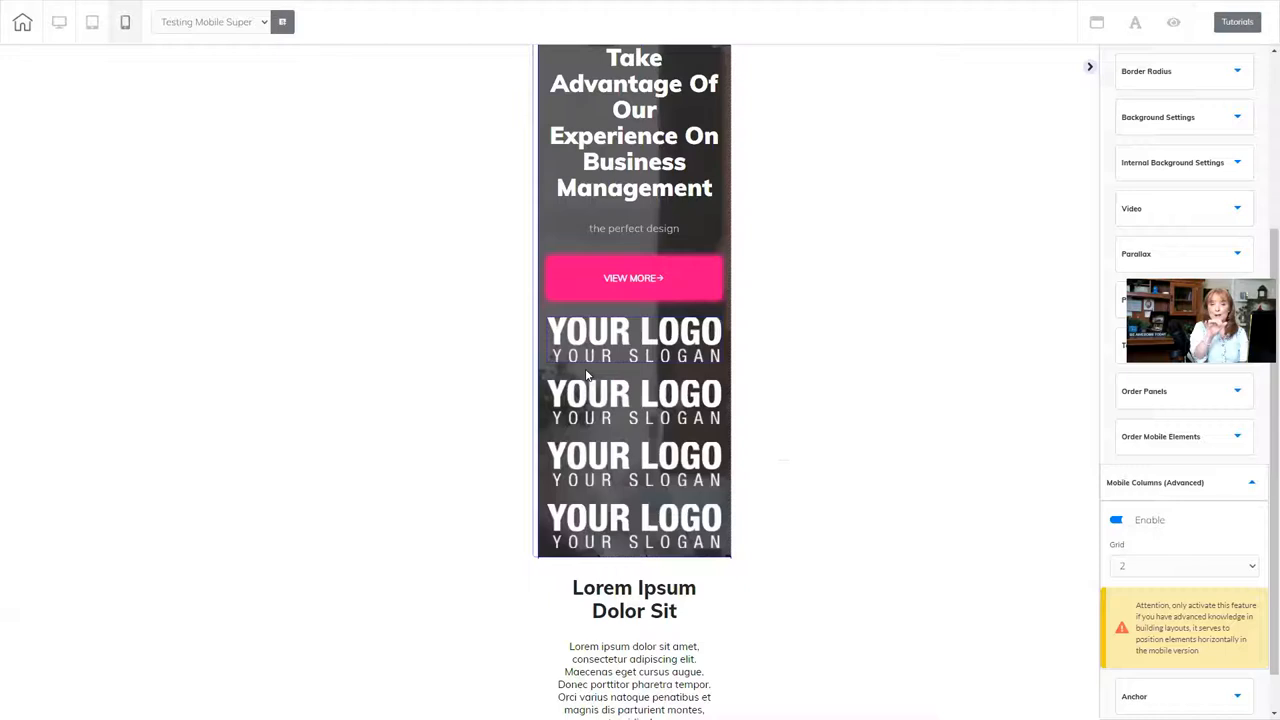
pyautogui.scroll(-3)
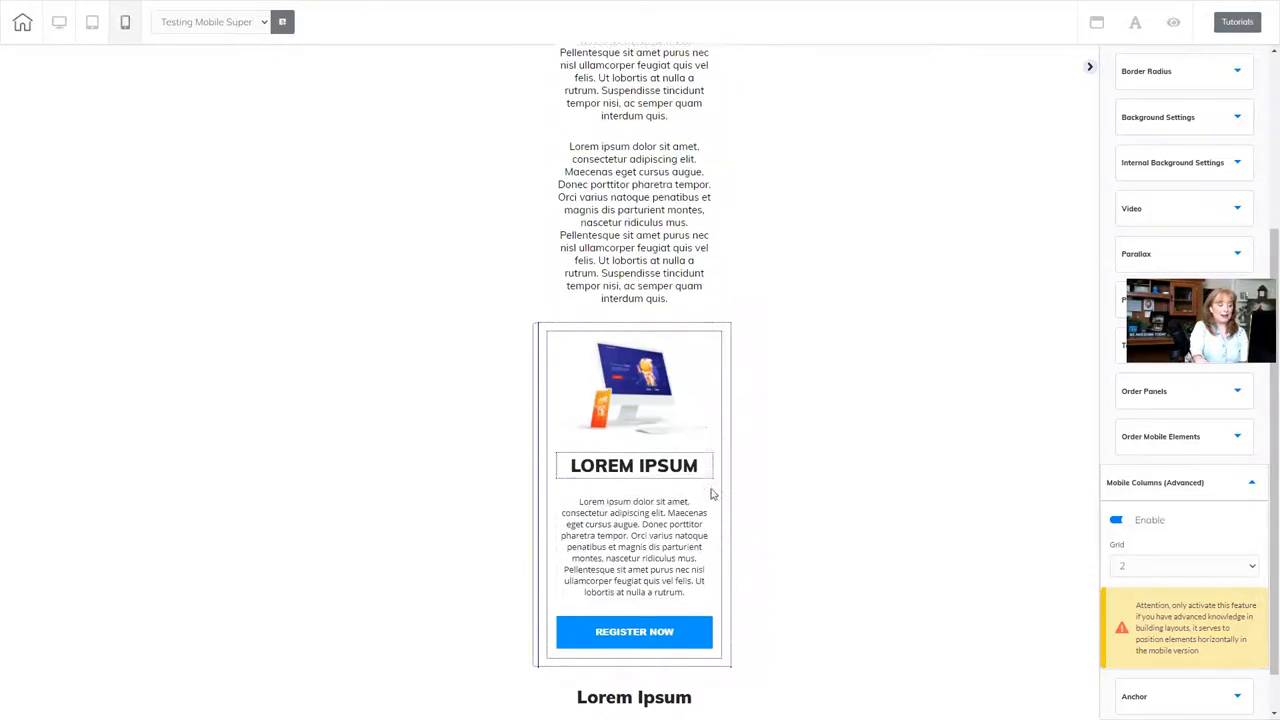
pyautogui.scroll(-3)
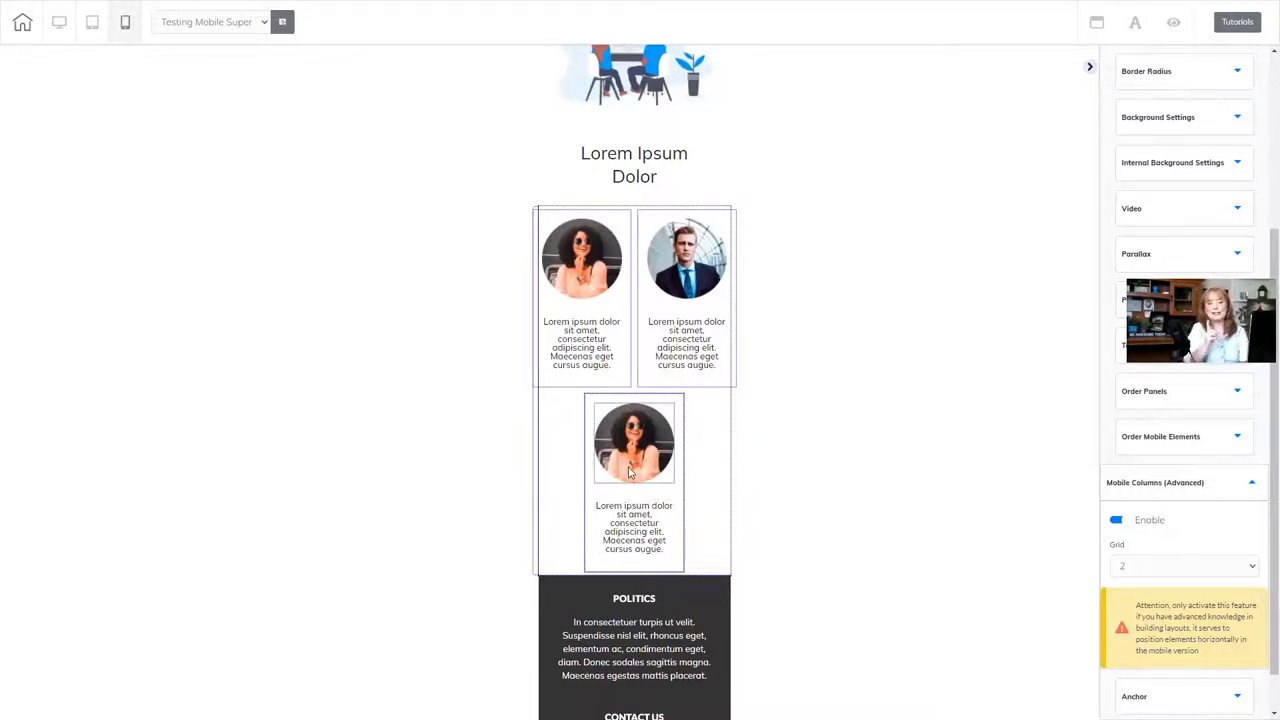
# Step: From desktop view with Mobile Columns at 3, preview the three-box row at phone width
pyautogui.click(60, 22)
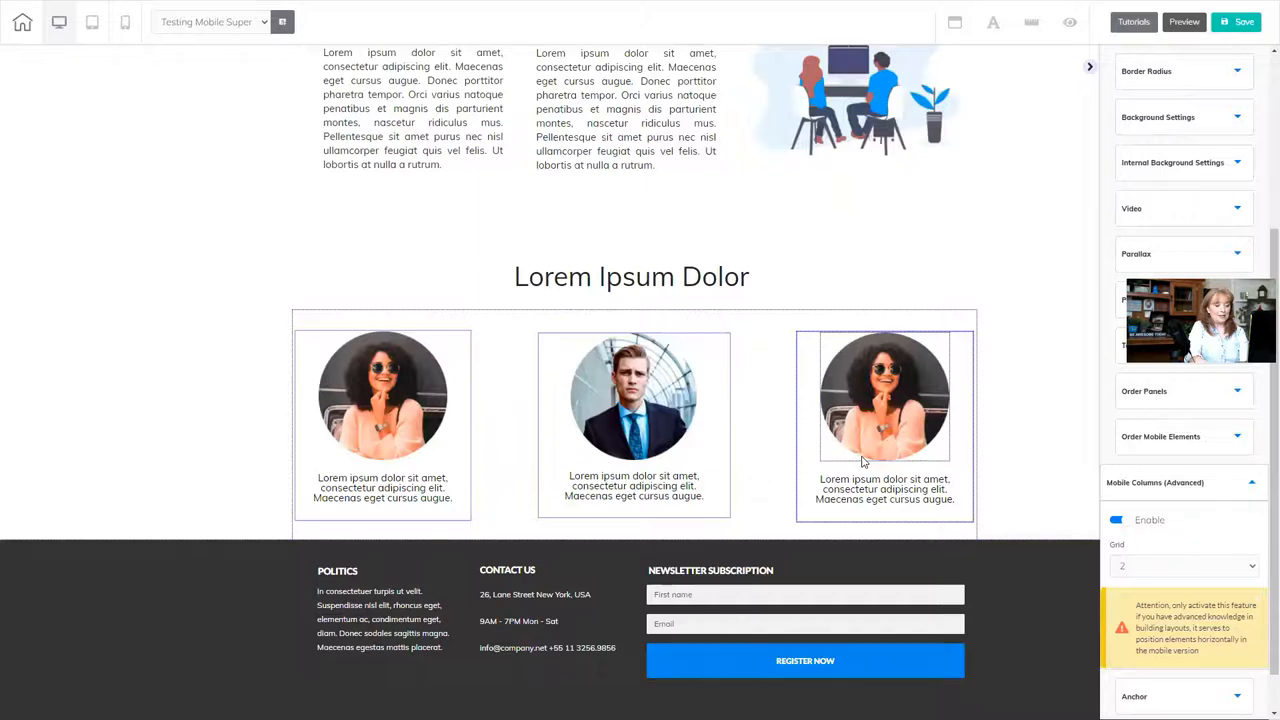
pyautogui.click(1184, 564)
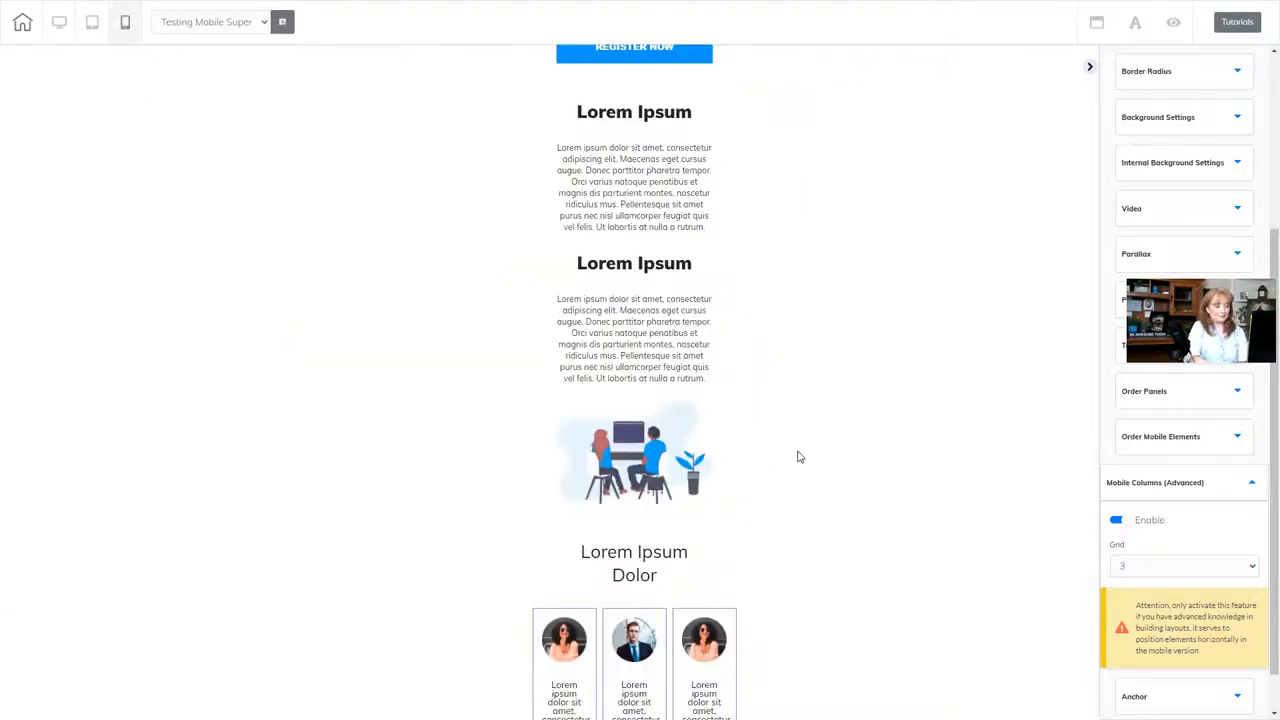
pyautogui.scroll(-3)
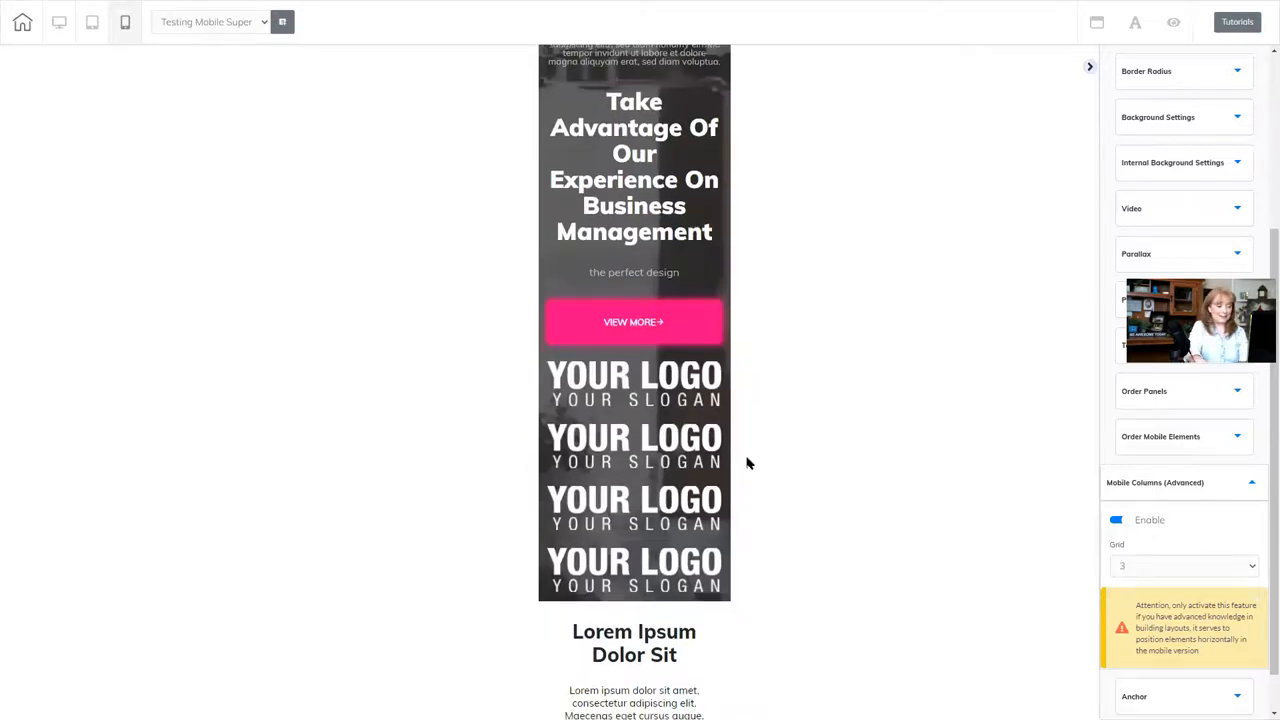
pyautogui.scroll(-3)
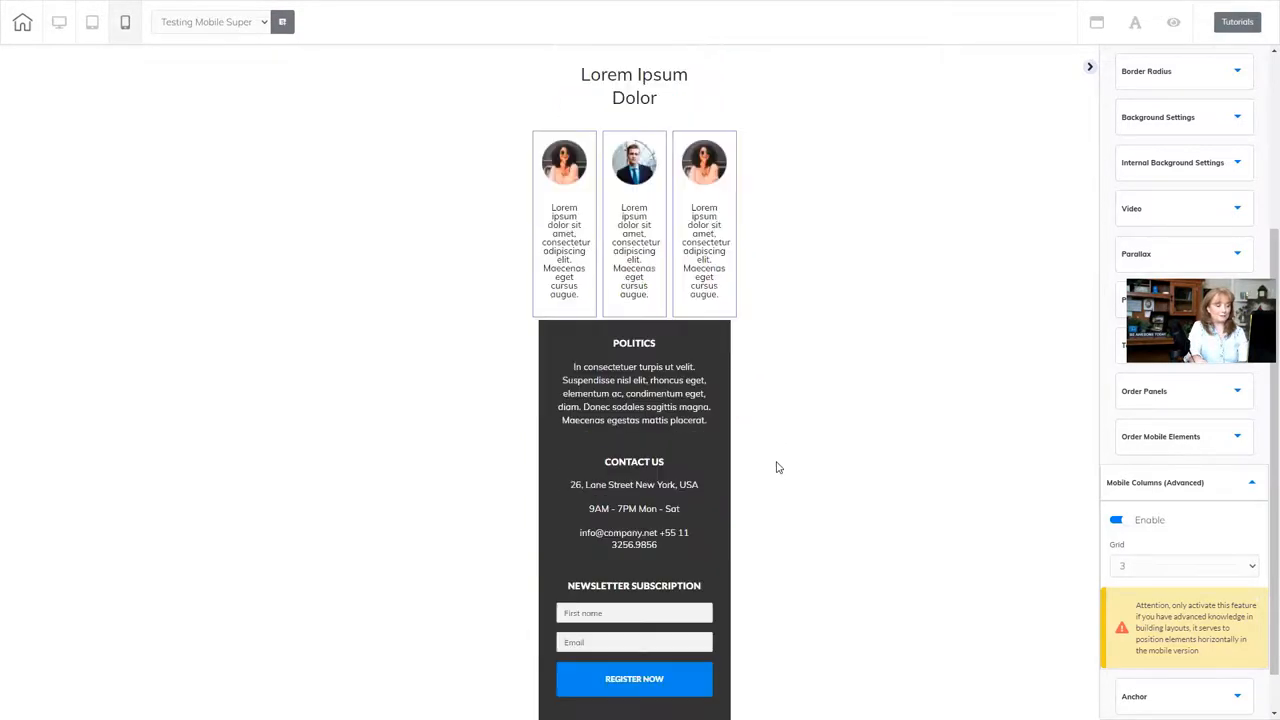